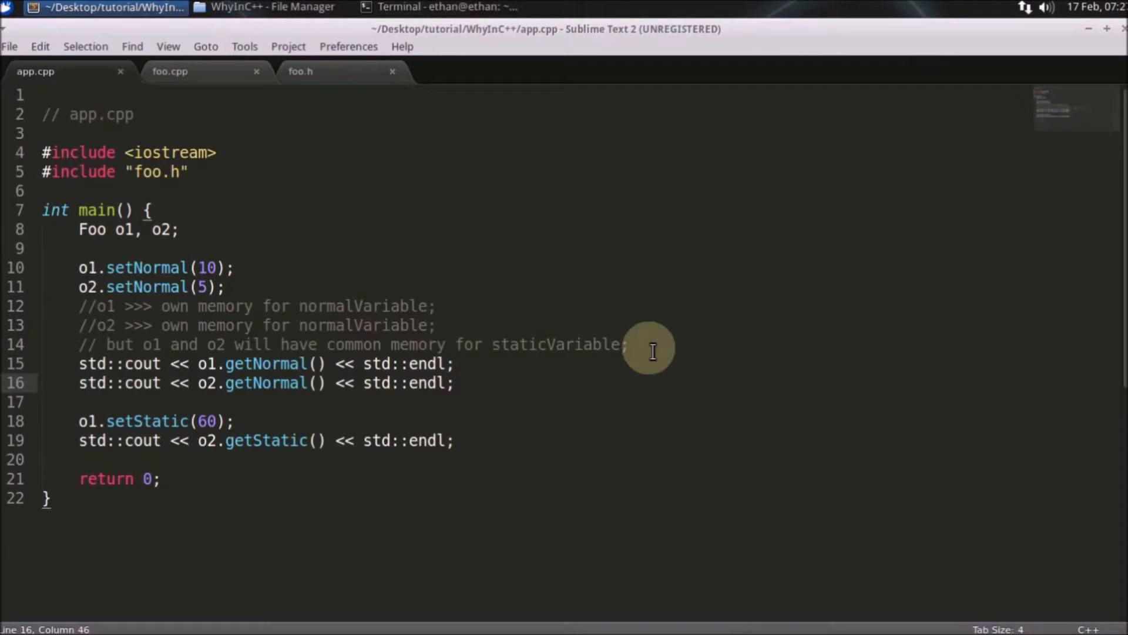
- Review the Foo o1, o2 declaration in app.cpp and the staticVariable definition in foo.cpp
{"action": "left_click", "coordinate": [453, 383]}
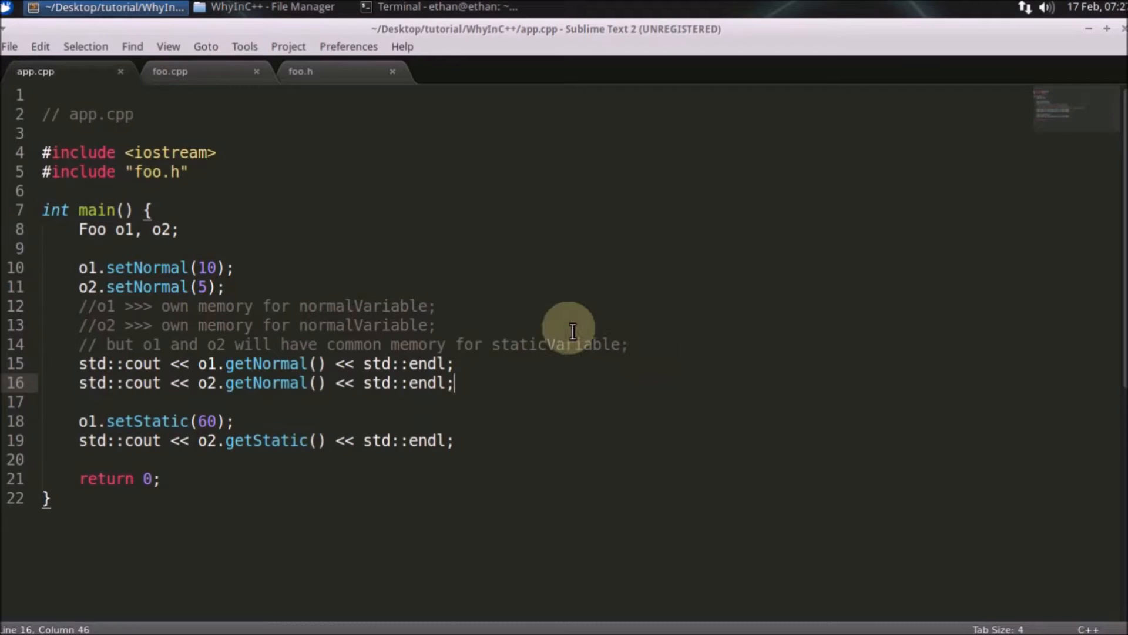
{"action": "mouse_move", "coordinate": [292, 256]}
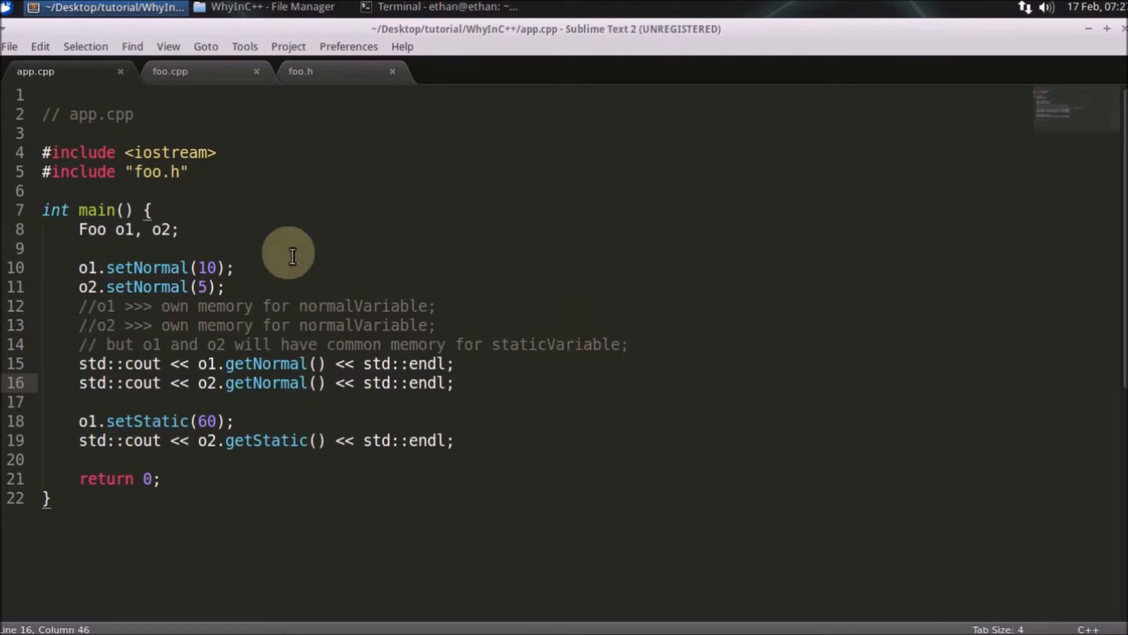
{"action": "left_click", "coordinate": [105, 229]}
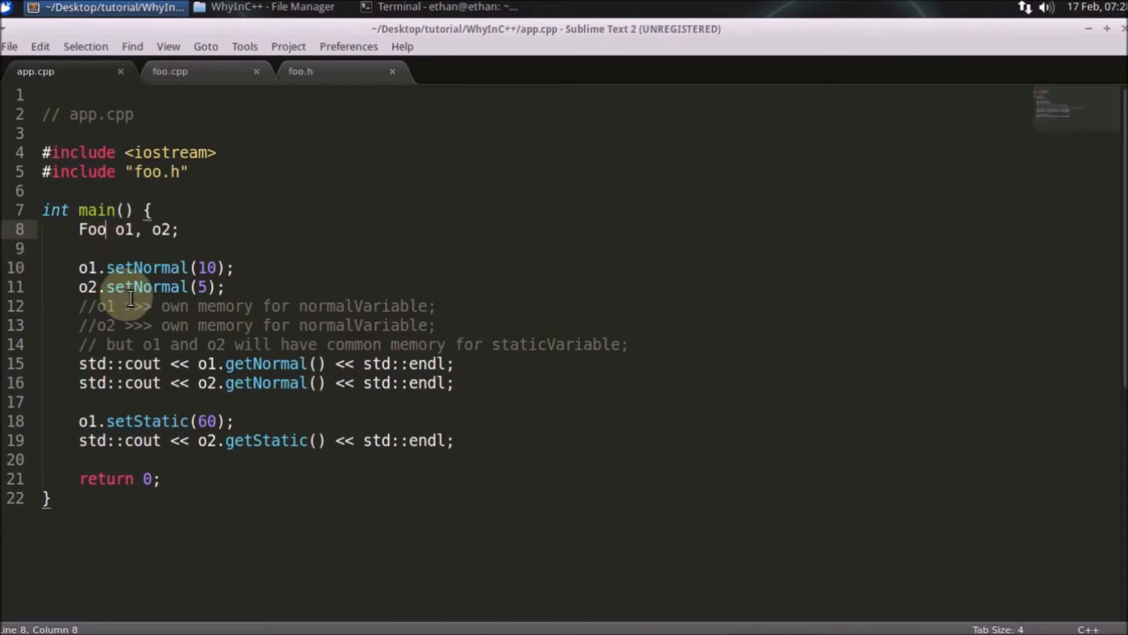
{"action": "mouse_move", "coordinate": [220, 94]}
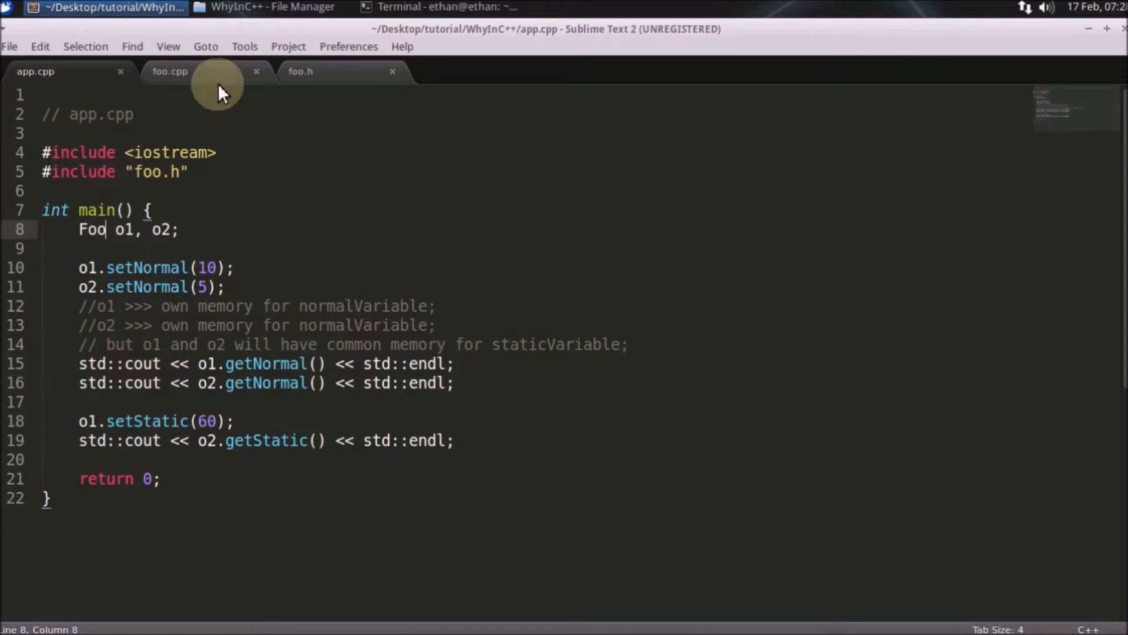
{"action": "left_click", "coordinate": [170, 71]}
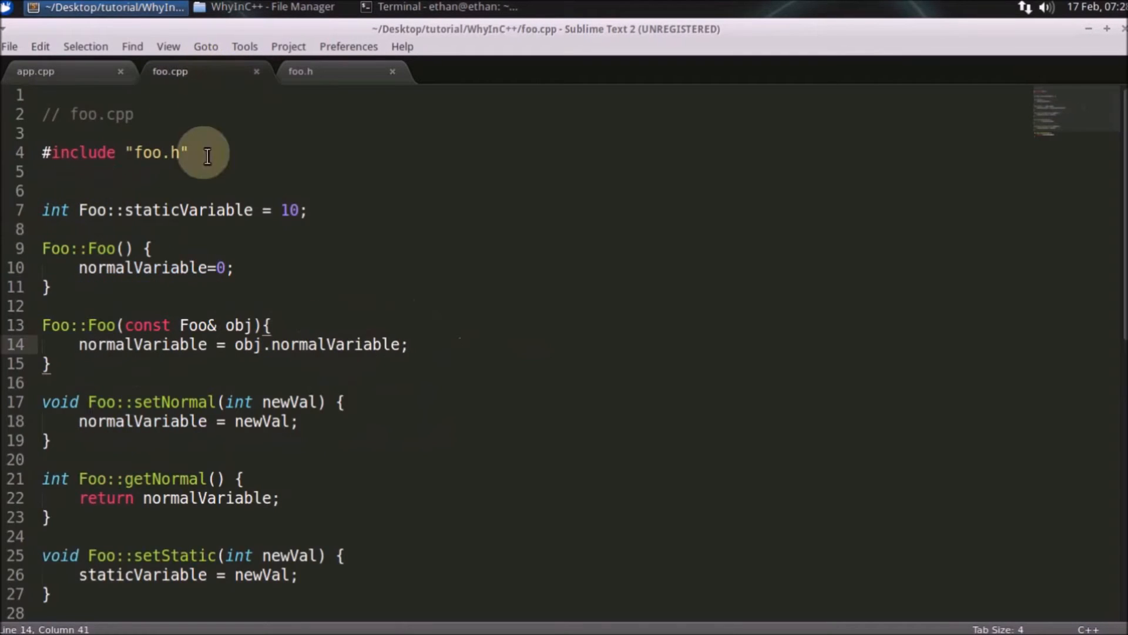
{"action": "left_click", "coordinate": [41, 229]}
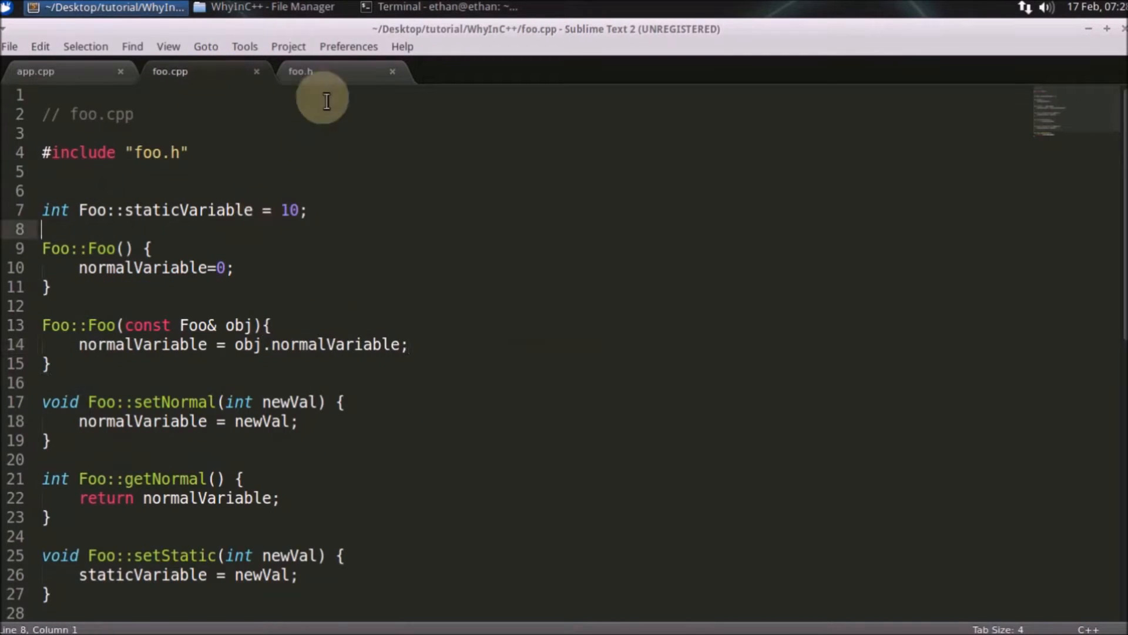
- Highlight the staticVariable and normalVariable declarations in foo.h
{"action": "left_click", "coordinate": [300, 71]}
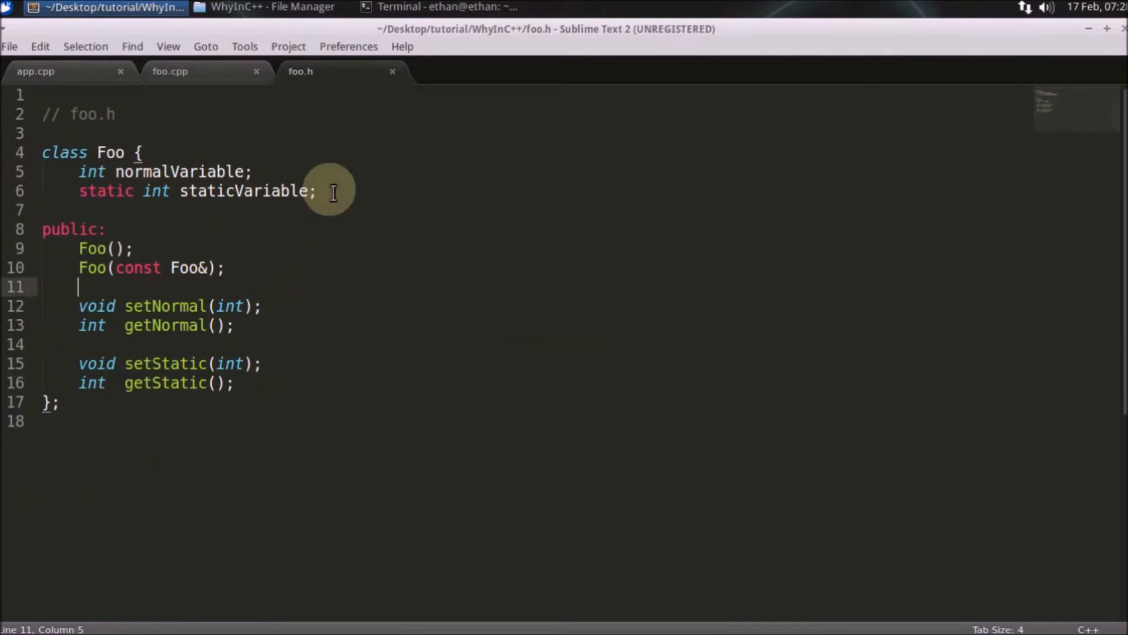
{"action": "triple_click", "coordinate": [194, 190]}
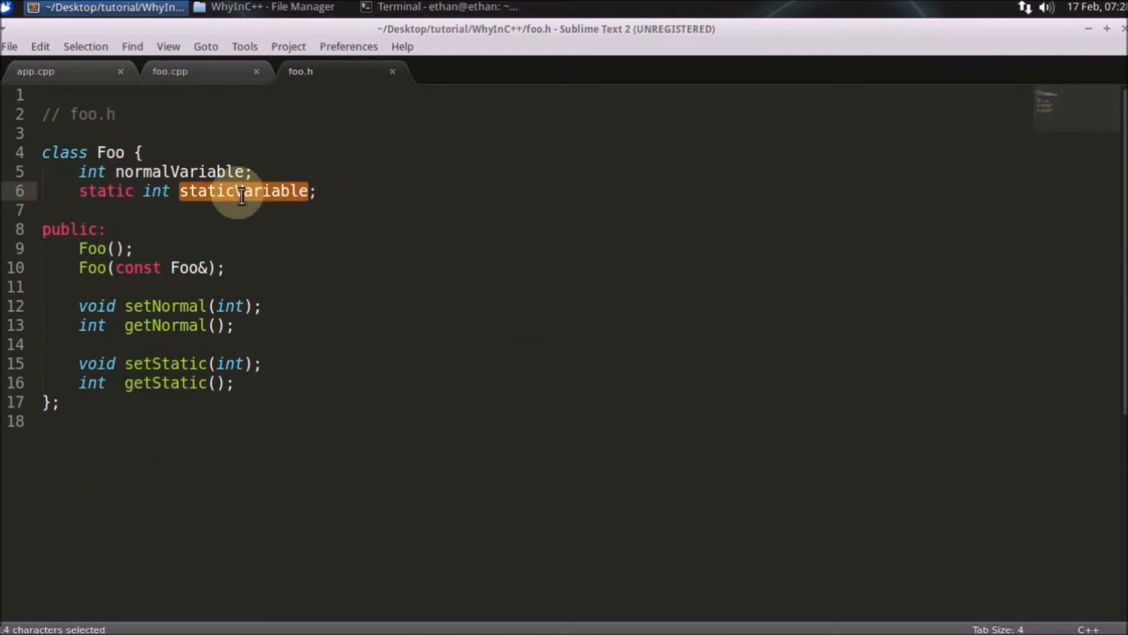
{"action": "double_click", "coordinate": [178, 171]}
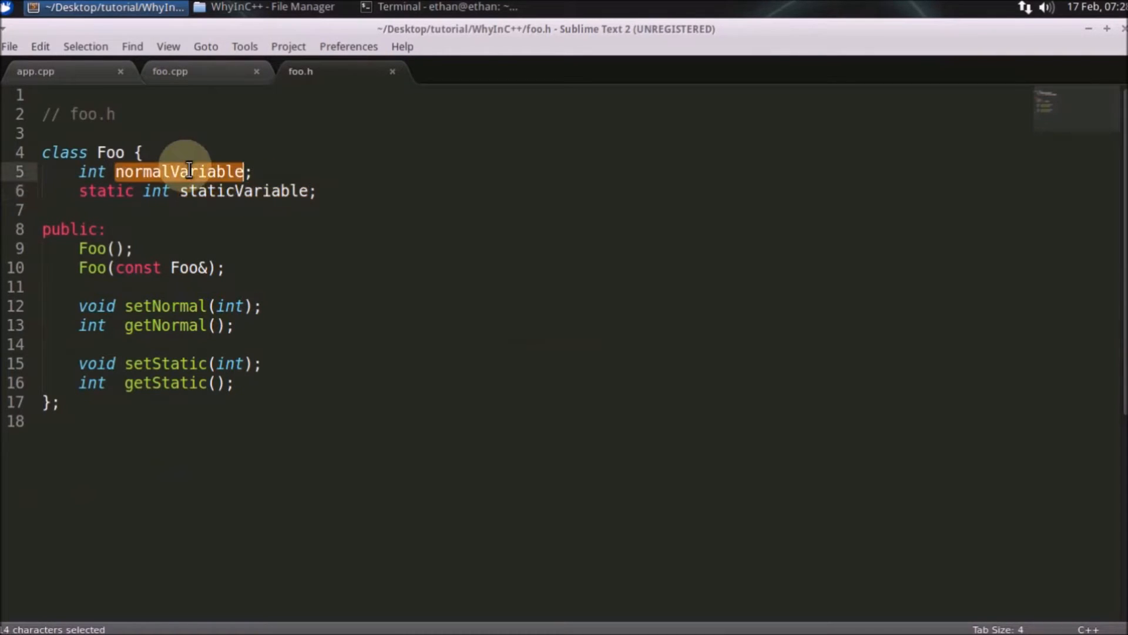
{"action": "mouse_move", "coordinate": [262, 387]}
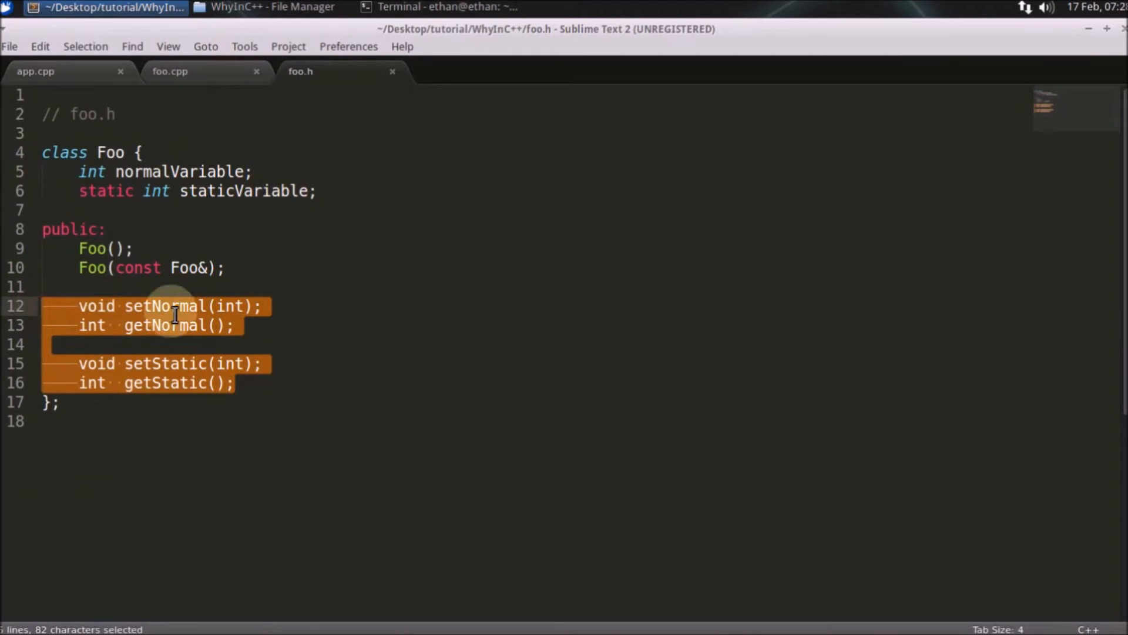
- Append int Foo::staticVariable = 10; after the Foo class in foo.h and save it
{"action": "left_click", "coordinate": [249, 352]}
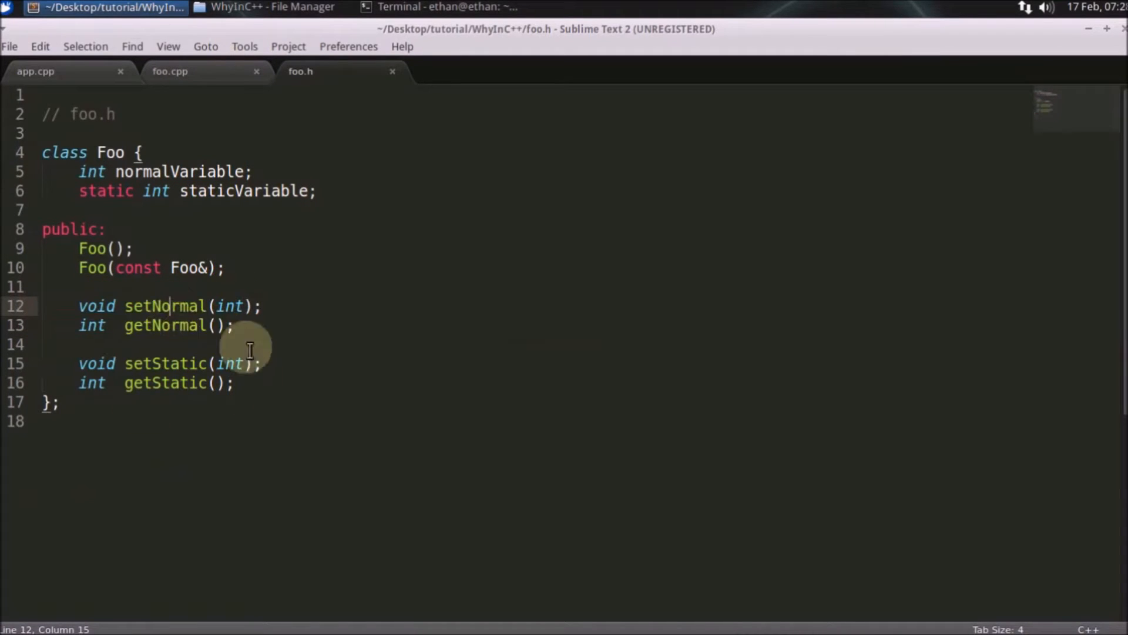
{"action": "mouse_move", "coordinate": [172, 363]}
{"action": "type", "text": "int Foo::staticVariable = 10;"}
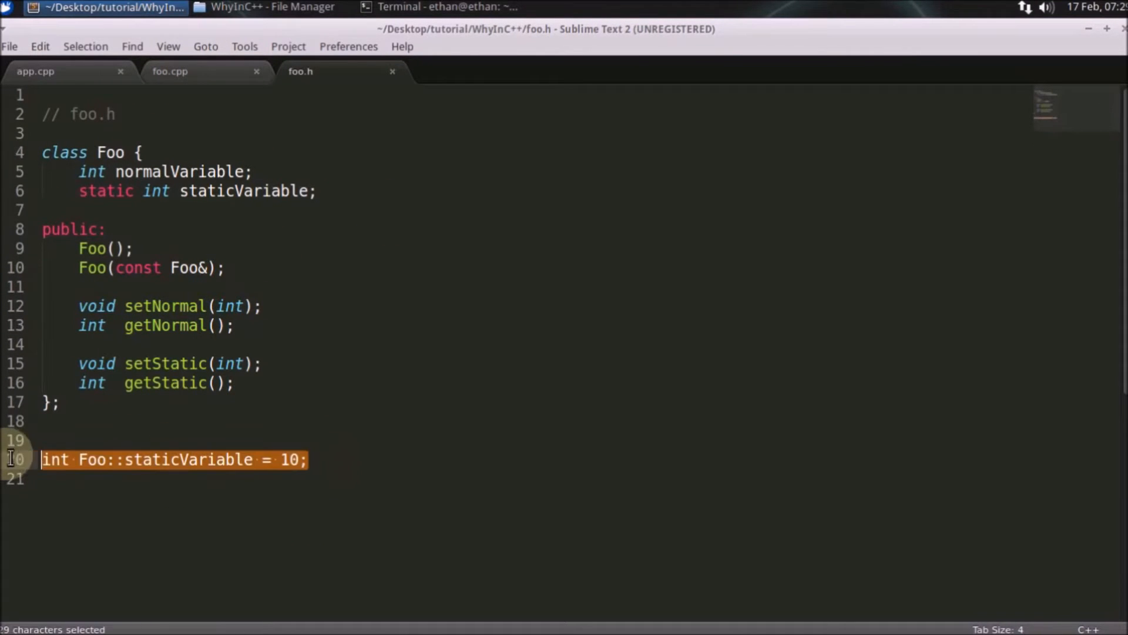
{"action": "mouse_move", "coordinate": [241, 80]}
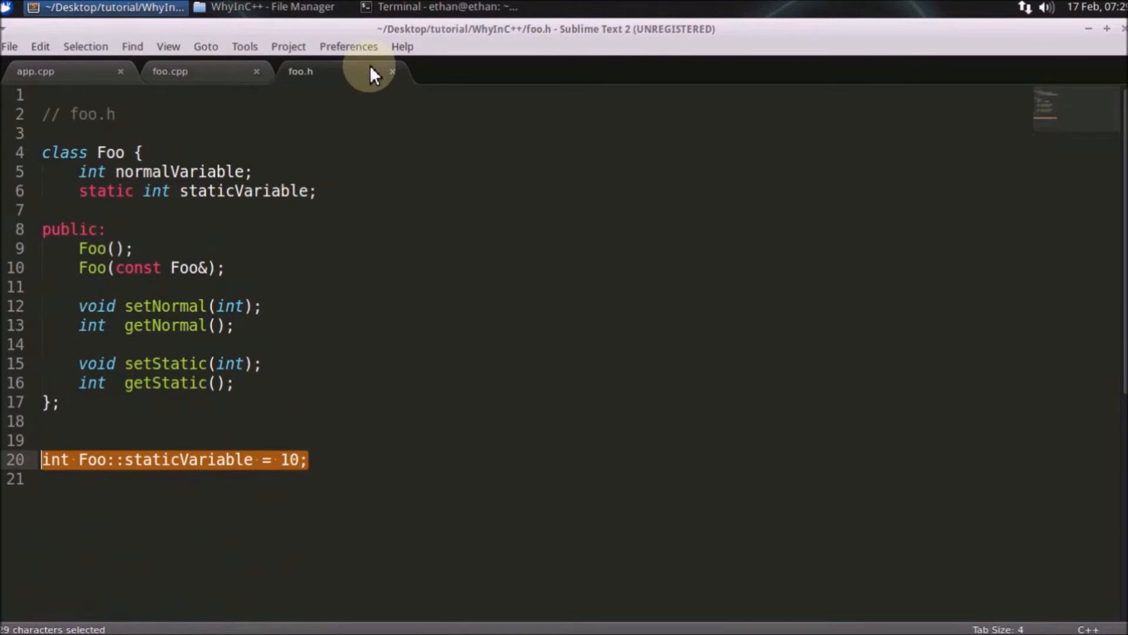
{"action": "left_click", "coordinate": [291, 381]}
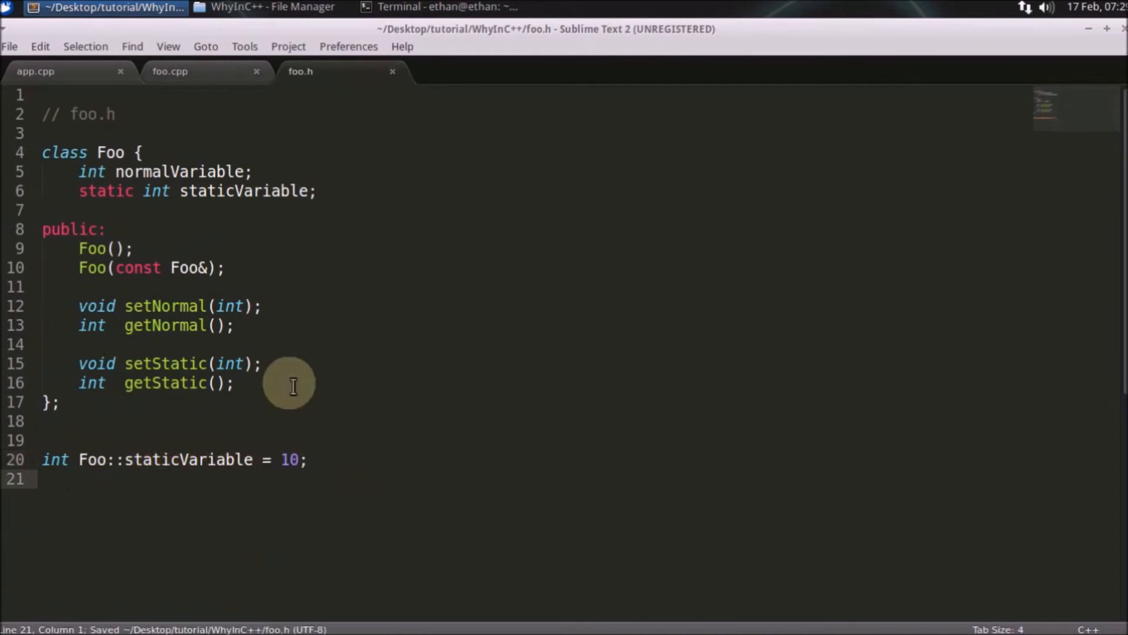
{"action": "left_click", "coordinate": [446, 7]}
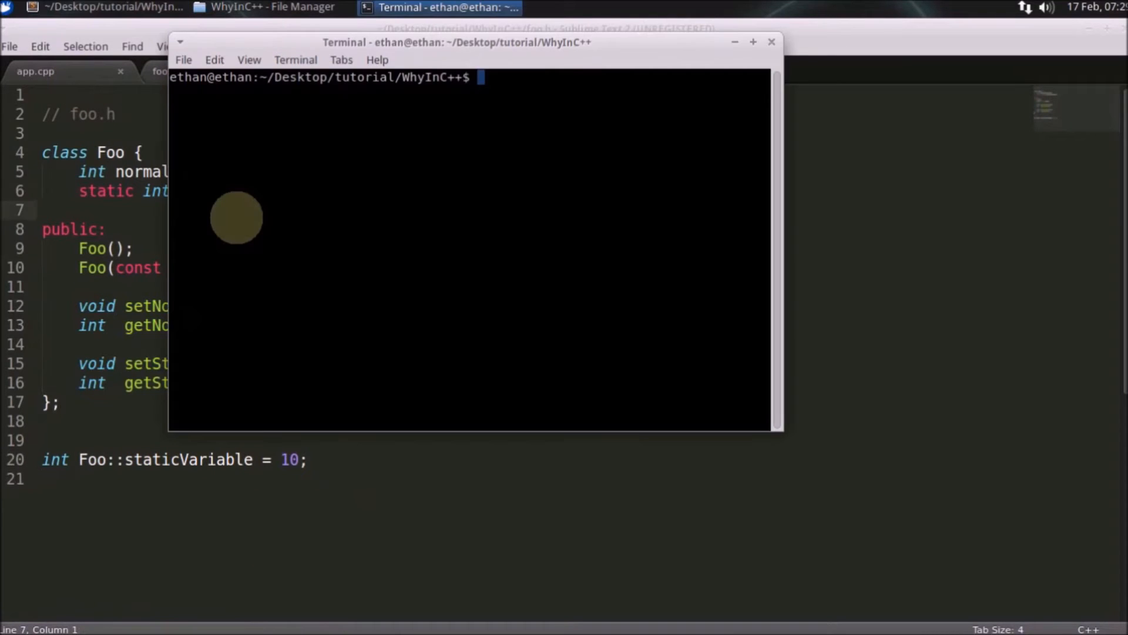
- Compile with g++-6 app.cpp foo.cpp and highlight Foo::staticVariable in the multiple-definition error
{"action": "key", "text": "Return"}
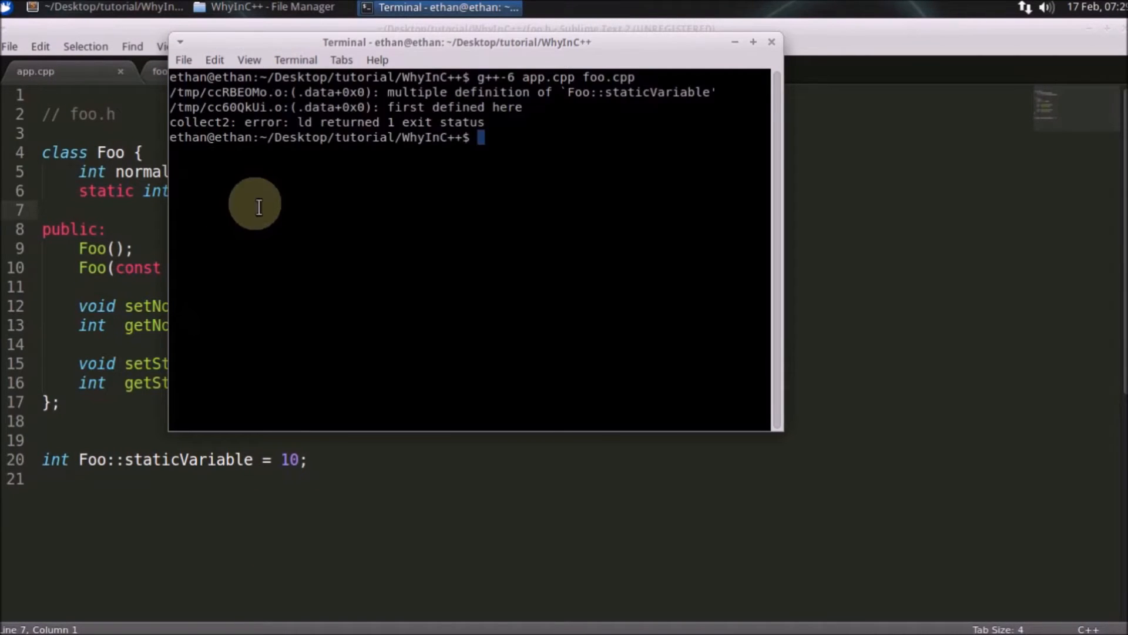
{"action": "mouse_move", "coordinate": [414, 97]}
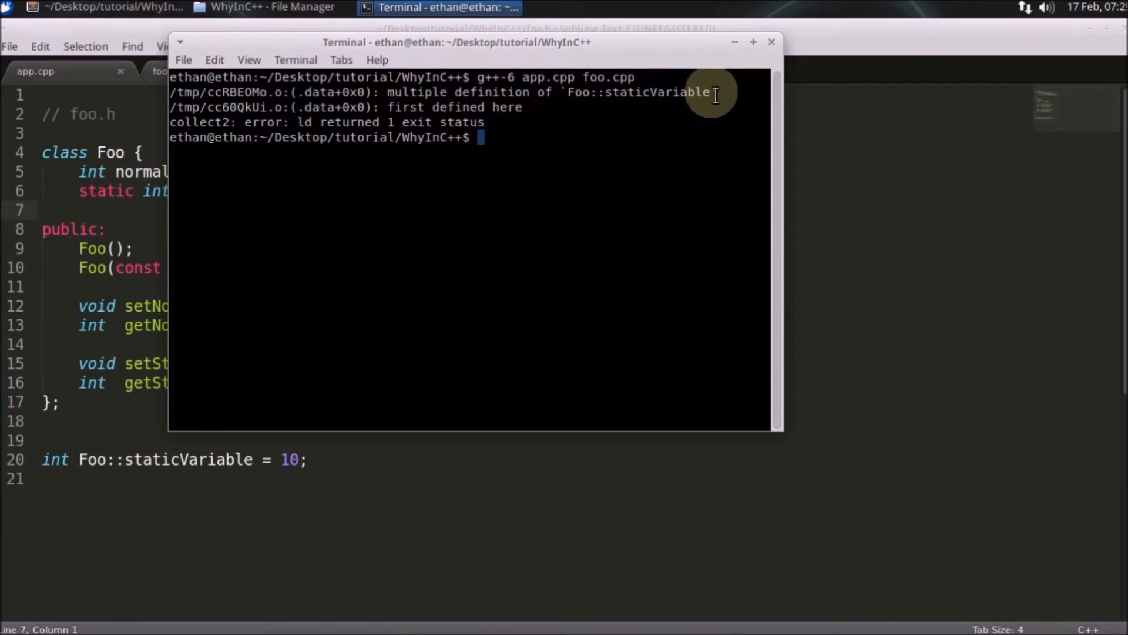
{"action": "double_click", "coordinate": [639, 92]}
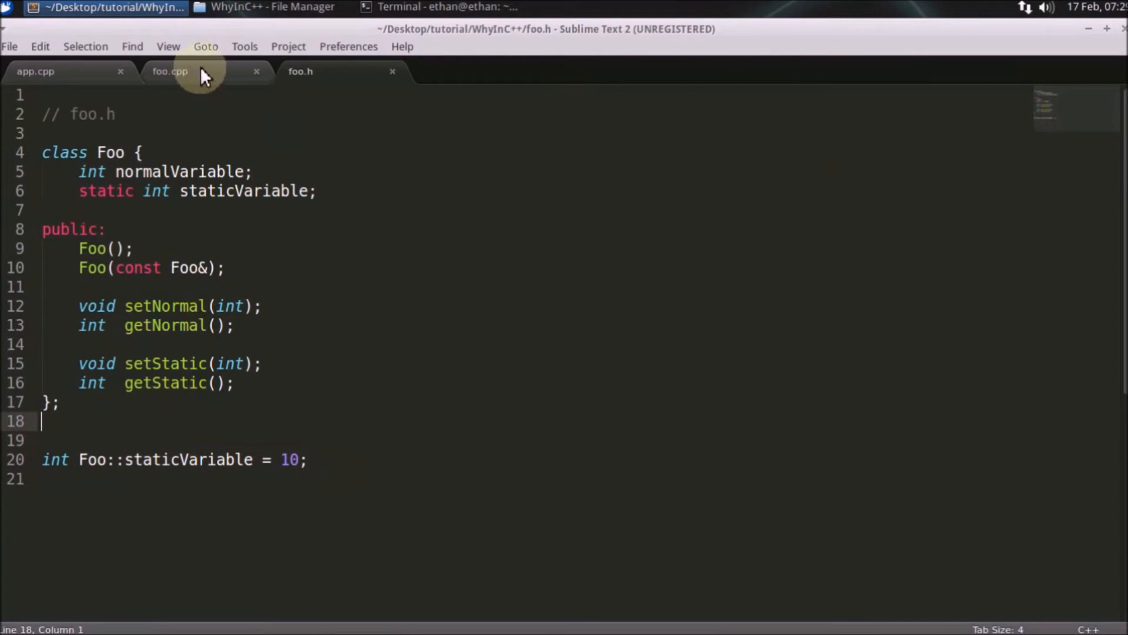
- Compare the foo.h includes in foo.cpp and app.cpp, then raise the error terminal
{"action": "left_click", "coordinate": [170, 71]}
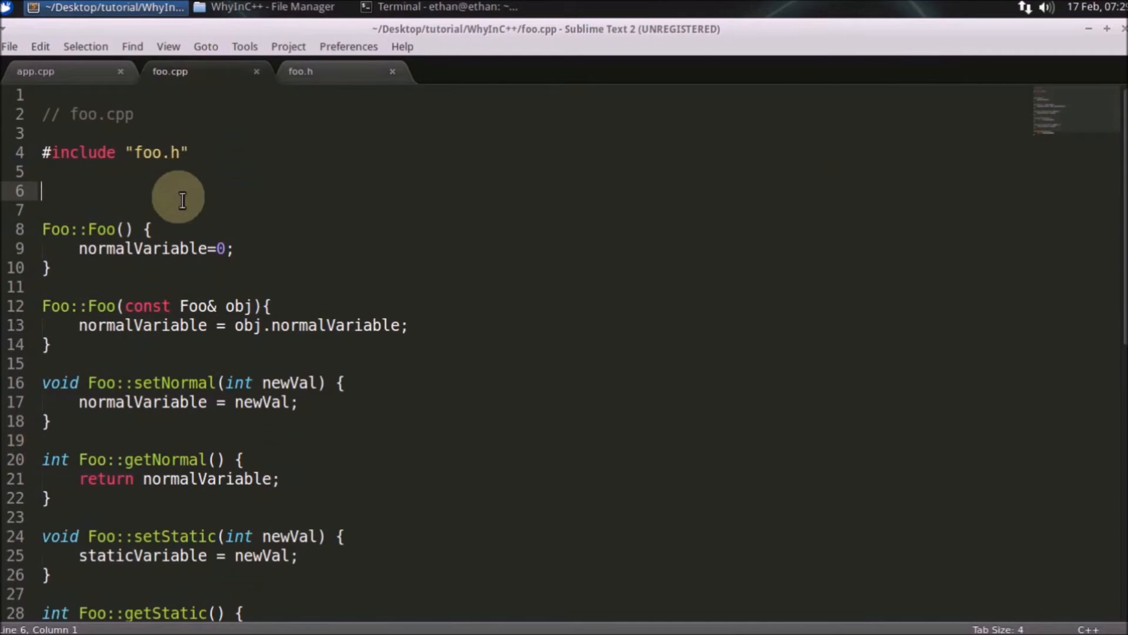
{"action": "left_click", "coordinate": [35, 70]}
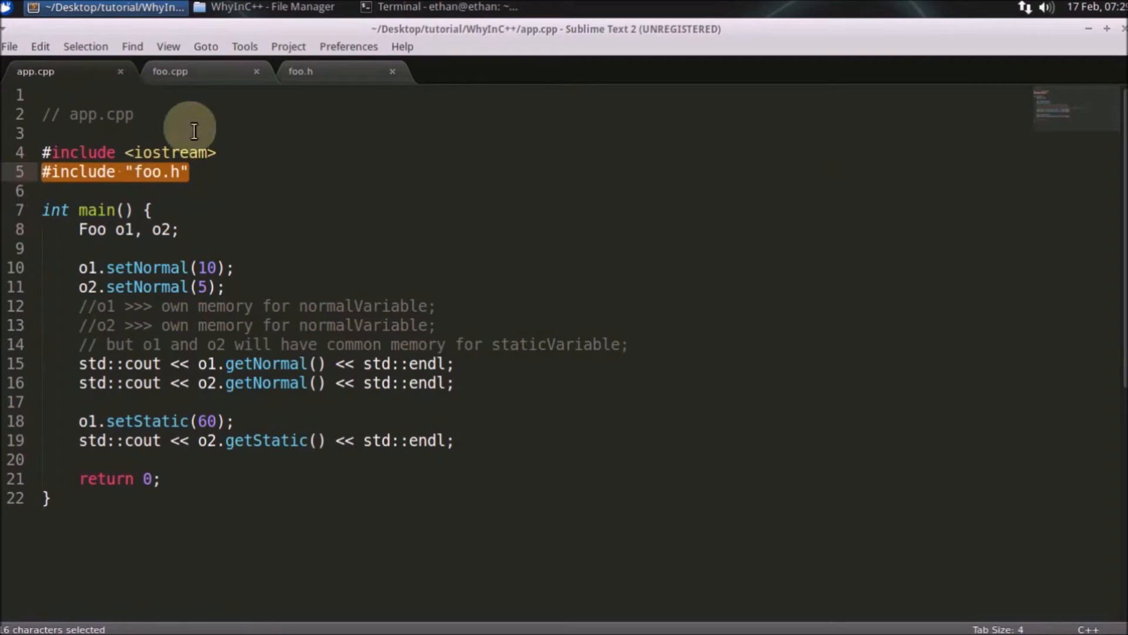
{"action": "left_click", "coordinate": [169, 70]}
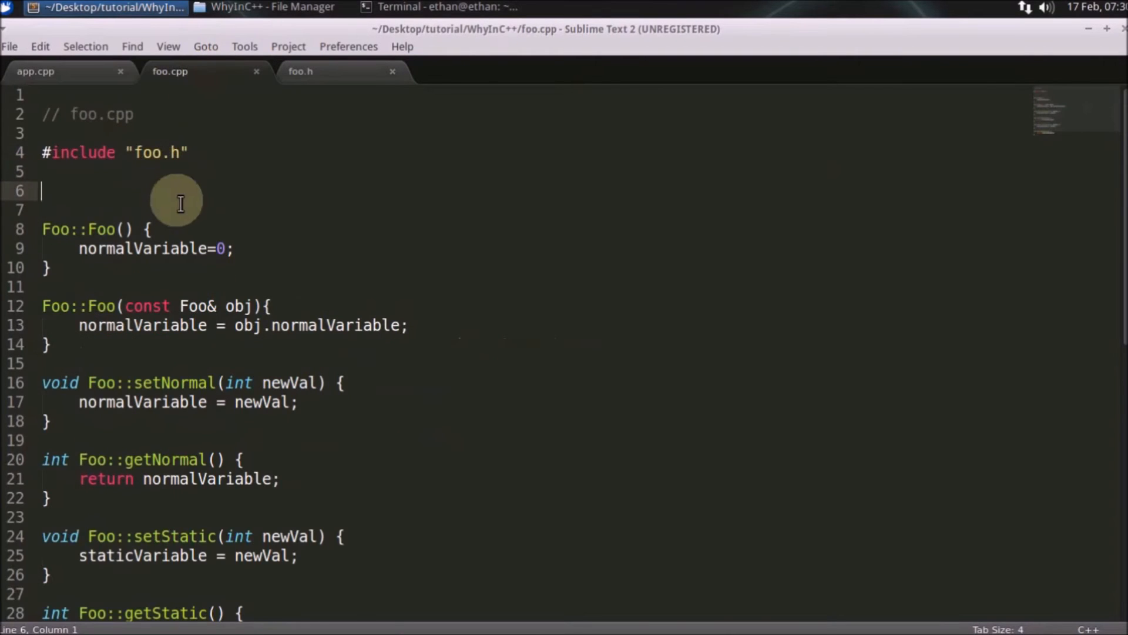
{"action": "left_click", "coordinate": [439, 6]}
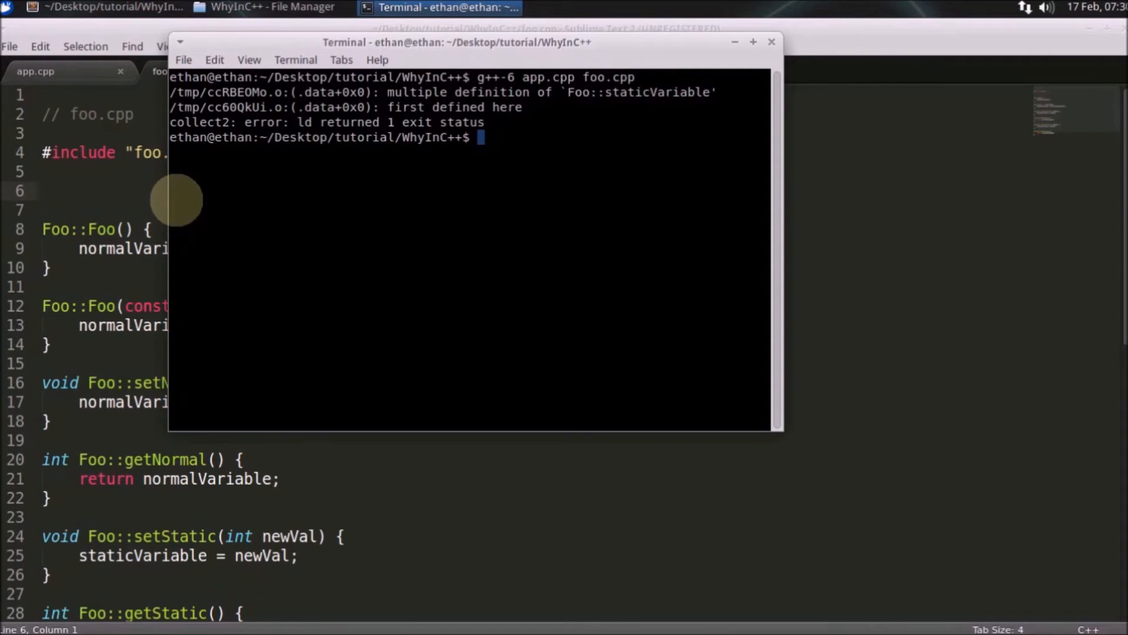
- Recall g++-6 app.cpp foo.cpp at a new terminal prompt without running it
{"action": "key", "text": "Up"}
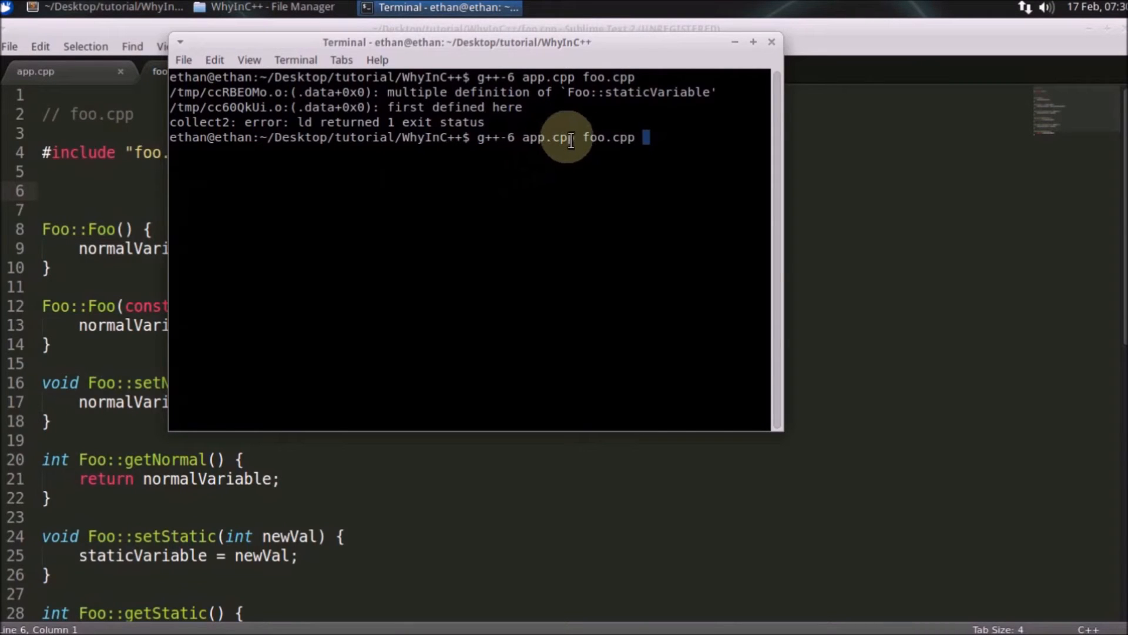
{"action": "mouse_move", "coordinate": [593, 164]}
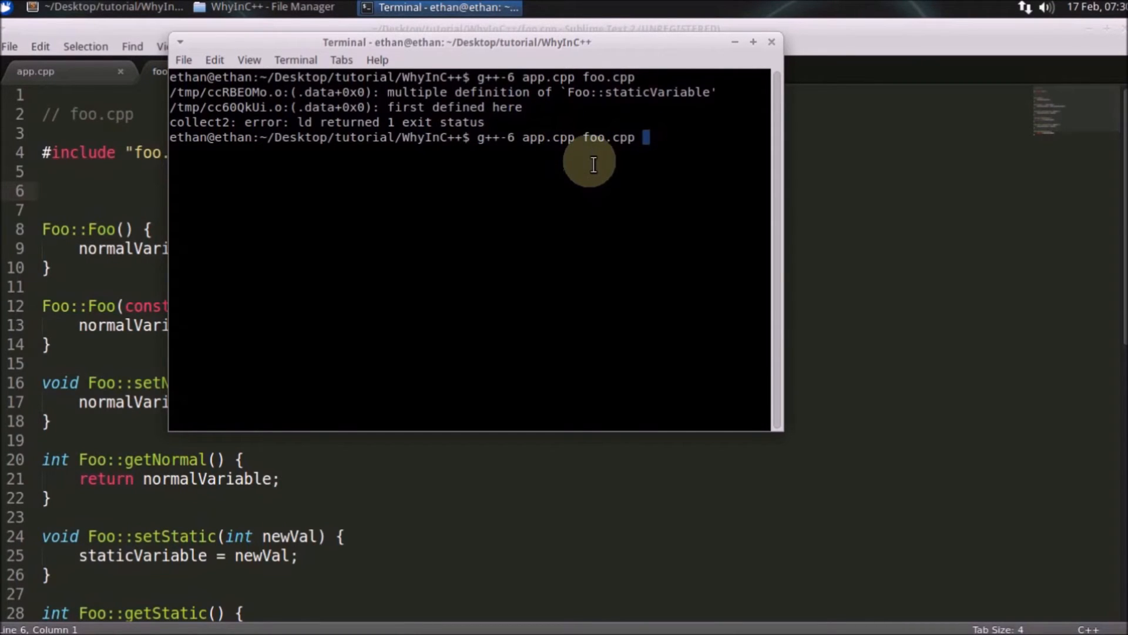
{"action": "mouse_move", "coordinate": [565, 138]}
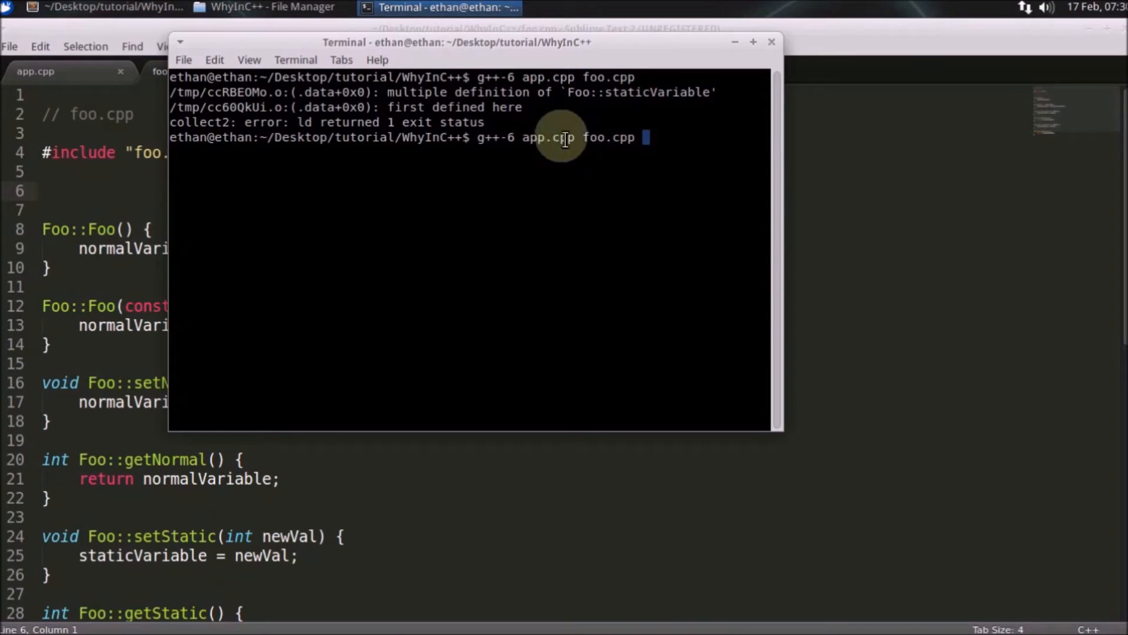
{"action": "mouse_move", "coordinate": [413, 196]}
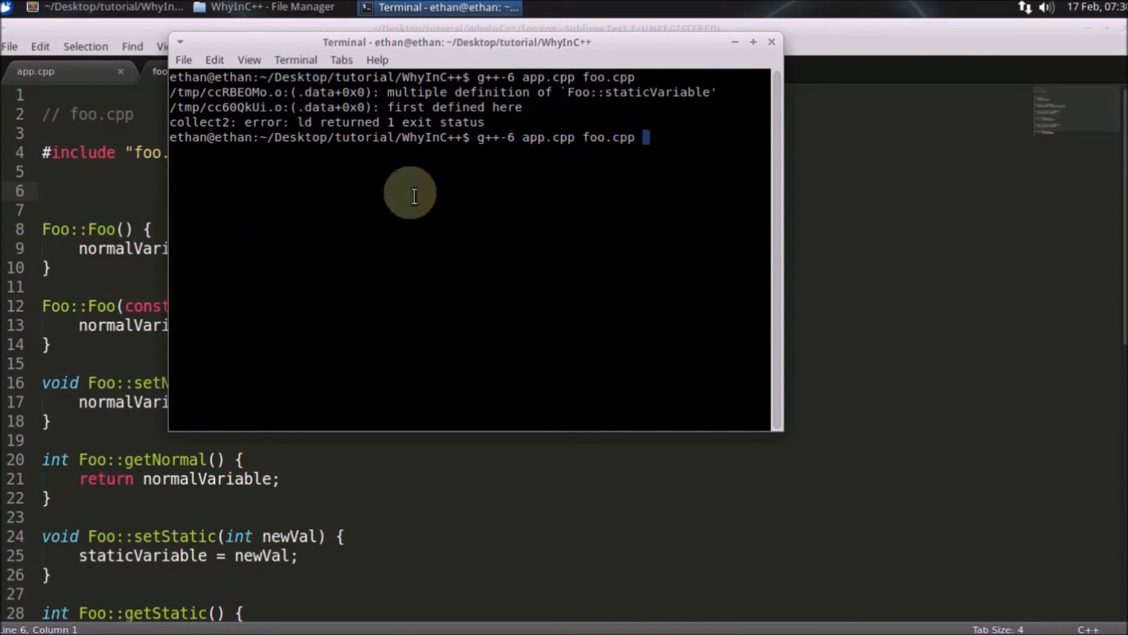
{"action": "mouse_move", "coordinate": [576, 157]}
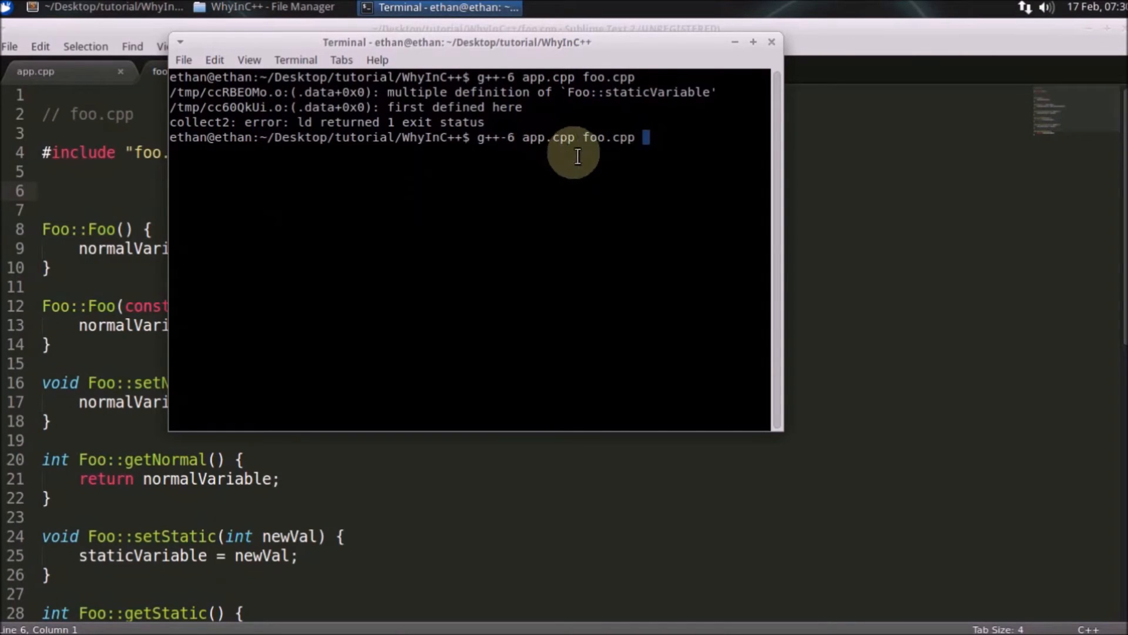
{"action": "mouse_move", "coordinate": [612, 144]}
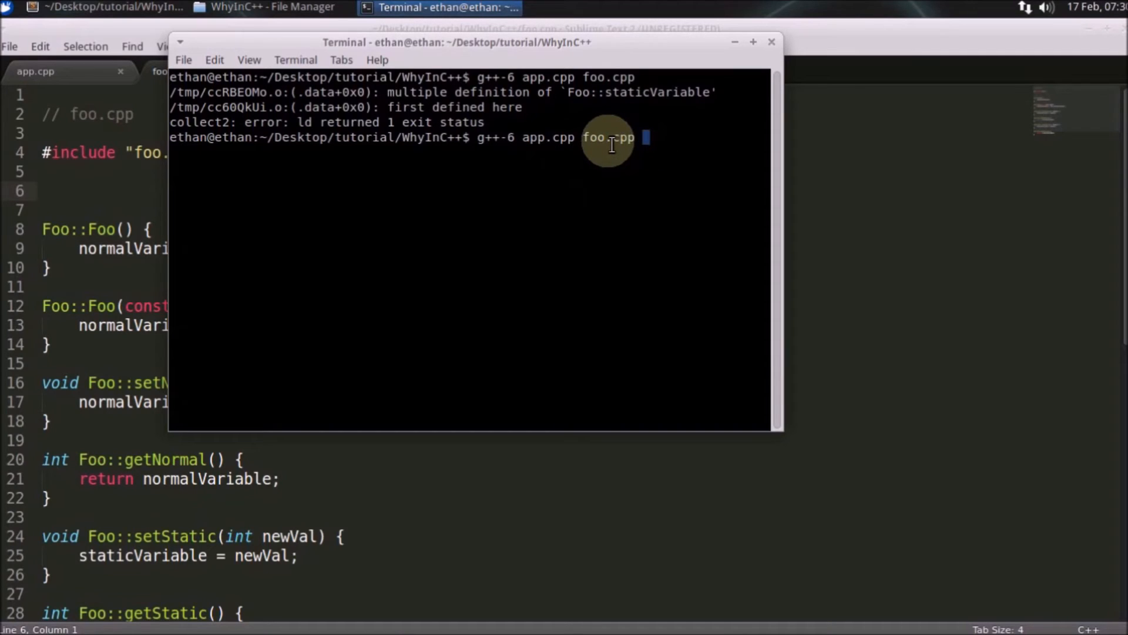
{"action": "mouse_move", "coordinate": [540, 169]}
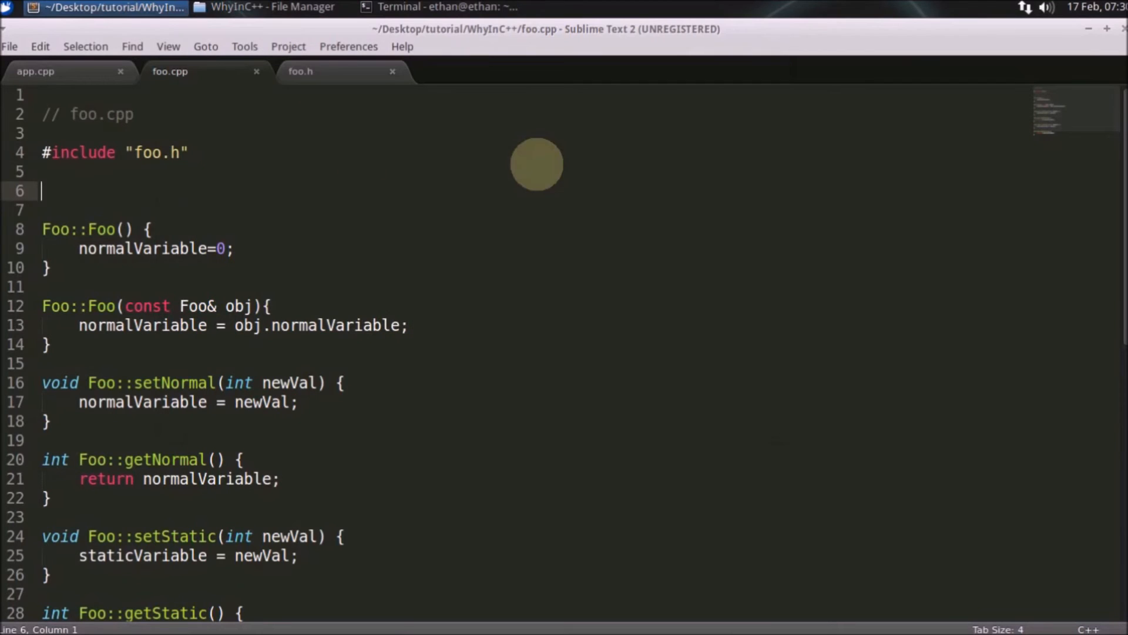
- Cut int Foo::staticVariable = 10; from foo.h and paste it below foo.cpp's include
{"action": "left_click", "coordinate": [301, 71]}
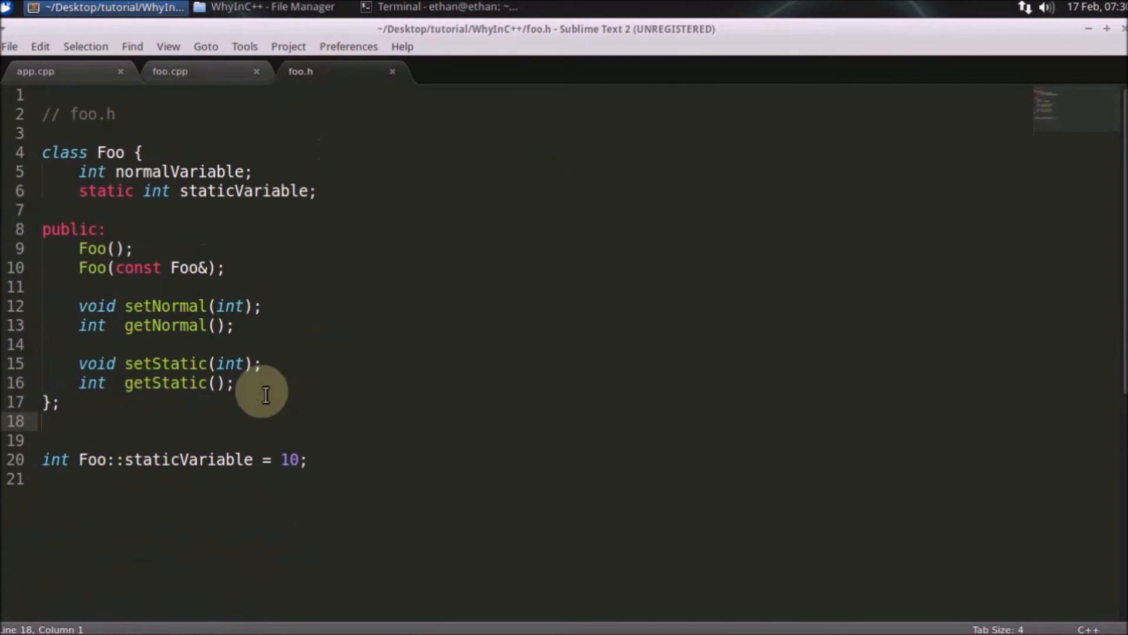
{"action": "triple_click", "coordinate": [172, 459]}
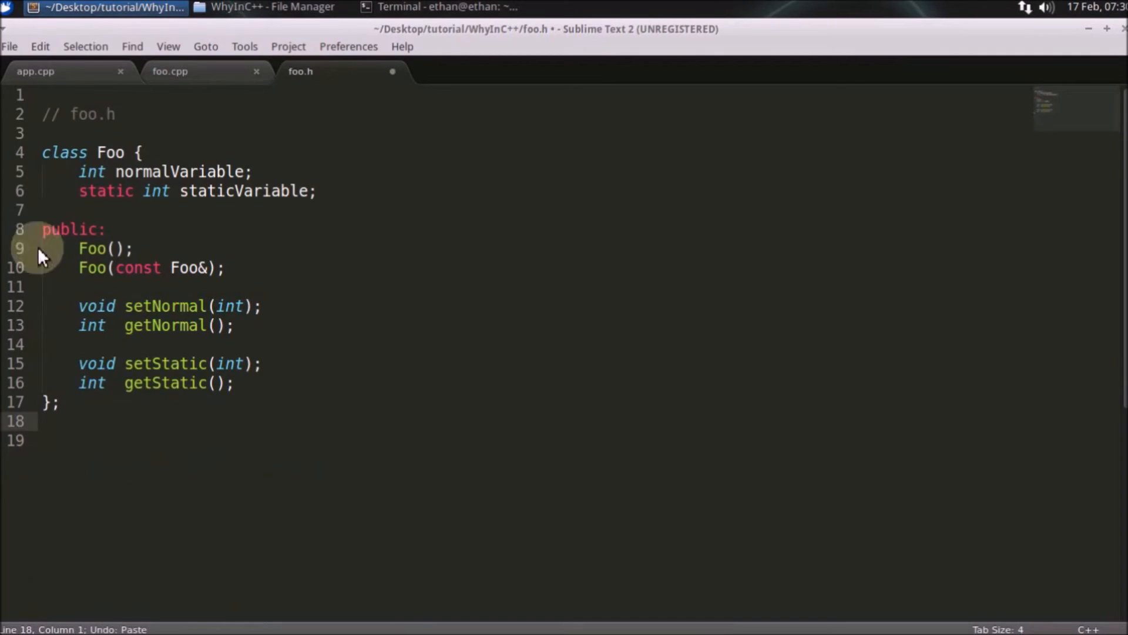
{"action": "mouse_move", "coordinate": [205, 70]}
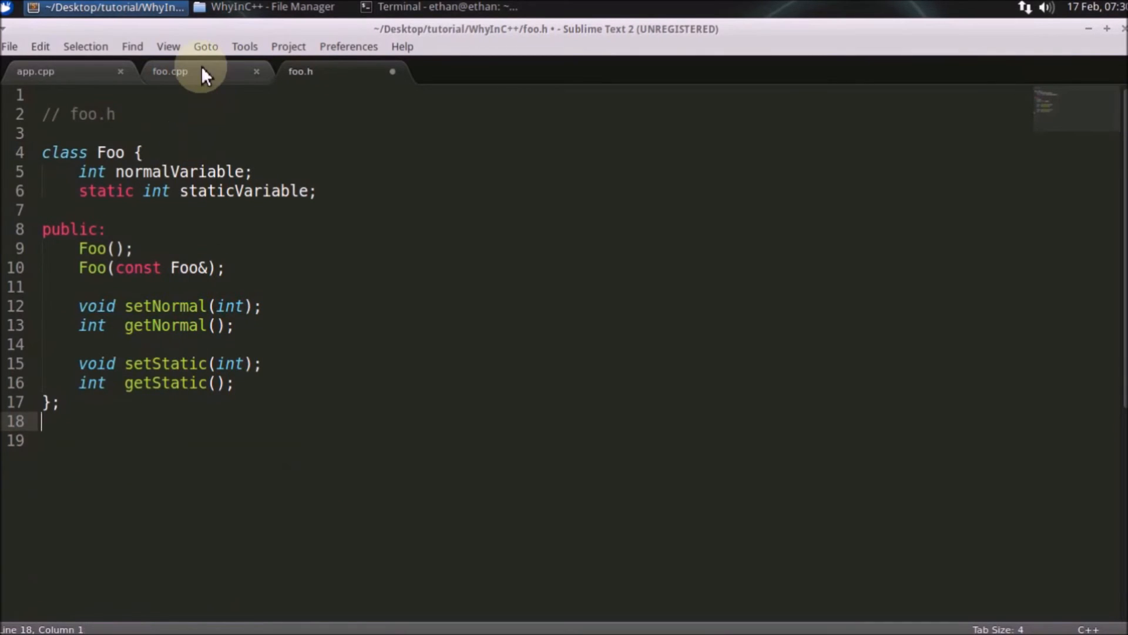
{"action": "left_click", "coordinate": [171, 71]}
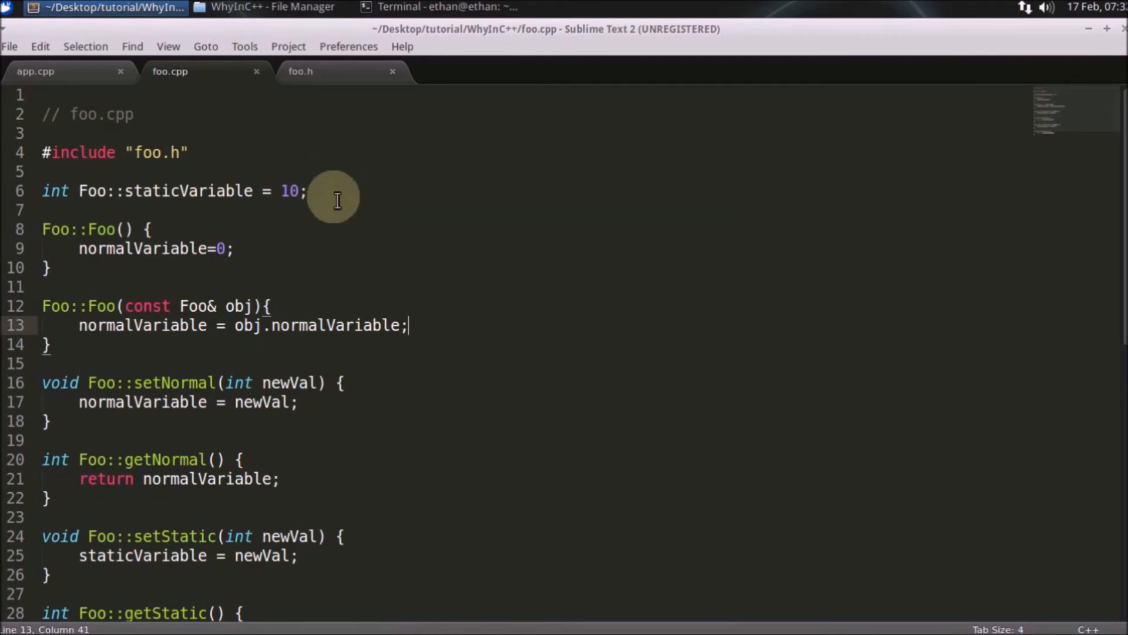
- Recompile g++-6 app.cpp foo.cpp without errors and run ./a.out
{"action": "left_click", "coordinate": [446, 7]}
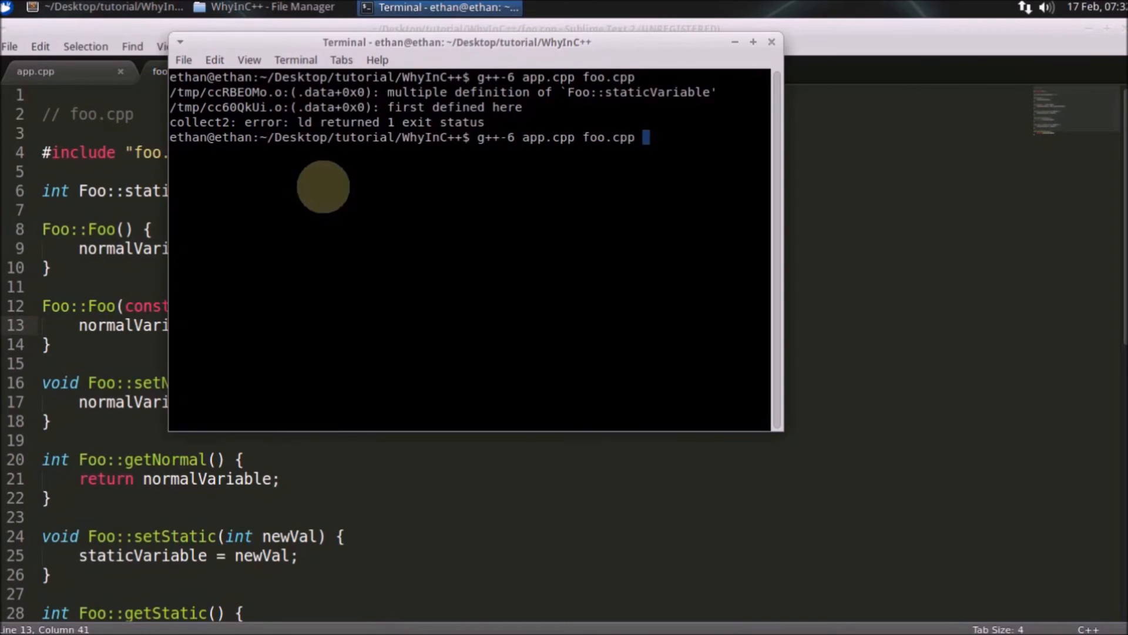
{"action": "key", "text": "Return"}
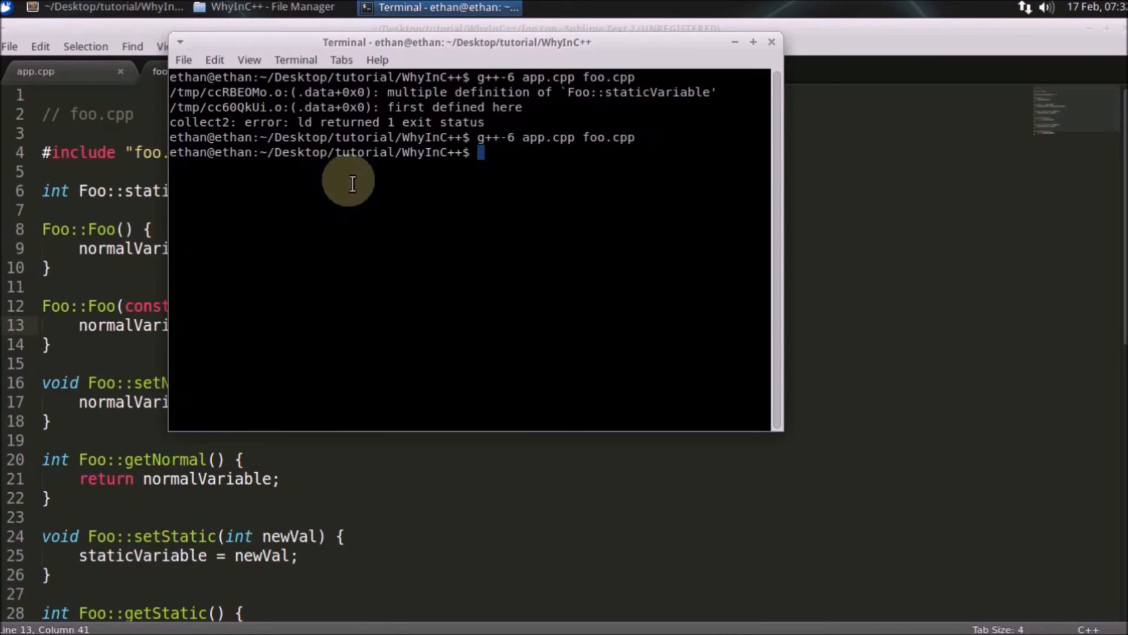
{"action": "mouse_move", "coordinate": [623, 167]}
{"action": "type", "text": "ls"}
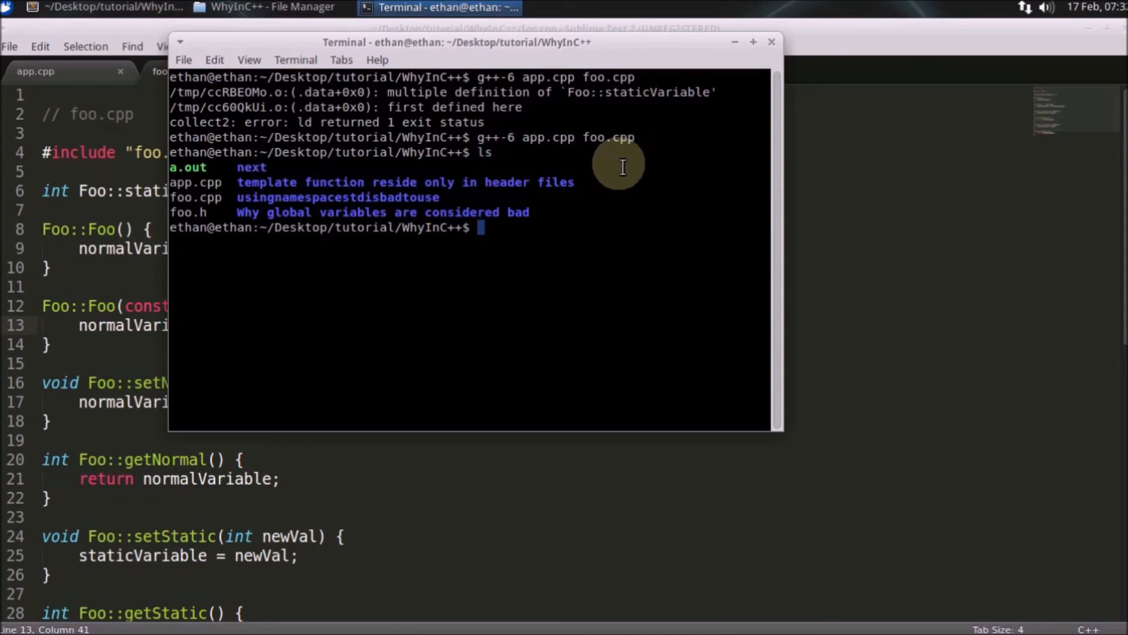
{"action": "type", "text": "./a.out"}
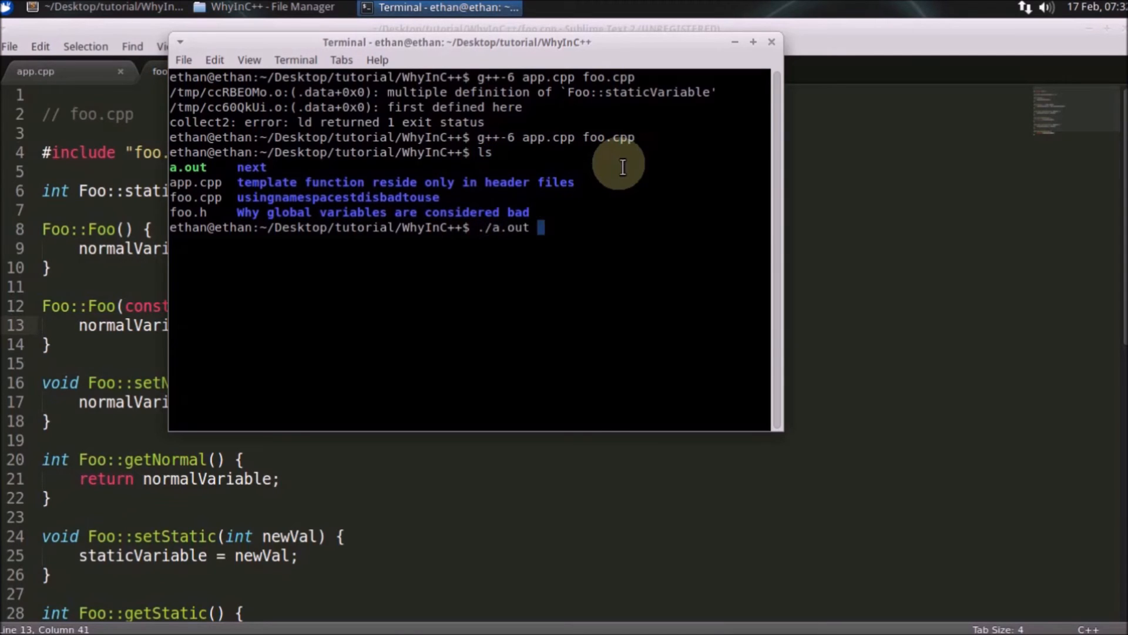
{"action": "key", "text": "Return"}
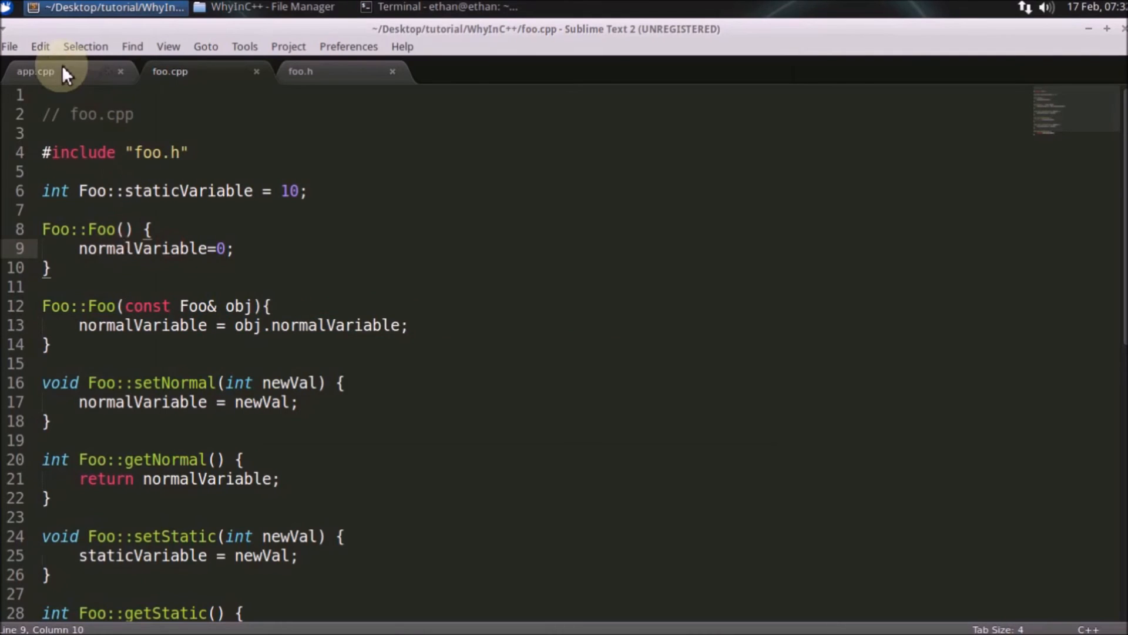
- Show app.cpp's main(), where o1 and o2 set and print normal and static values
{"action": "left_click", "coordinate": [35, 71]}
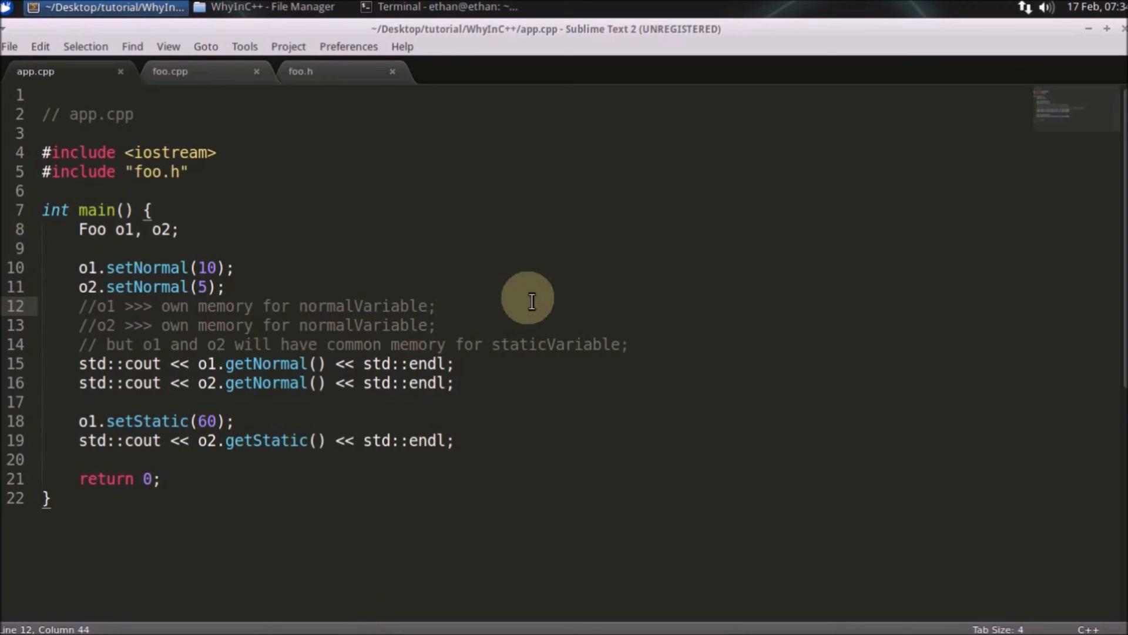
{"action": "left_click", "coordinate": [434, 305]}
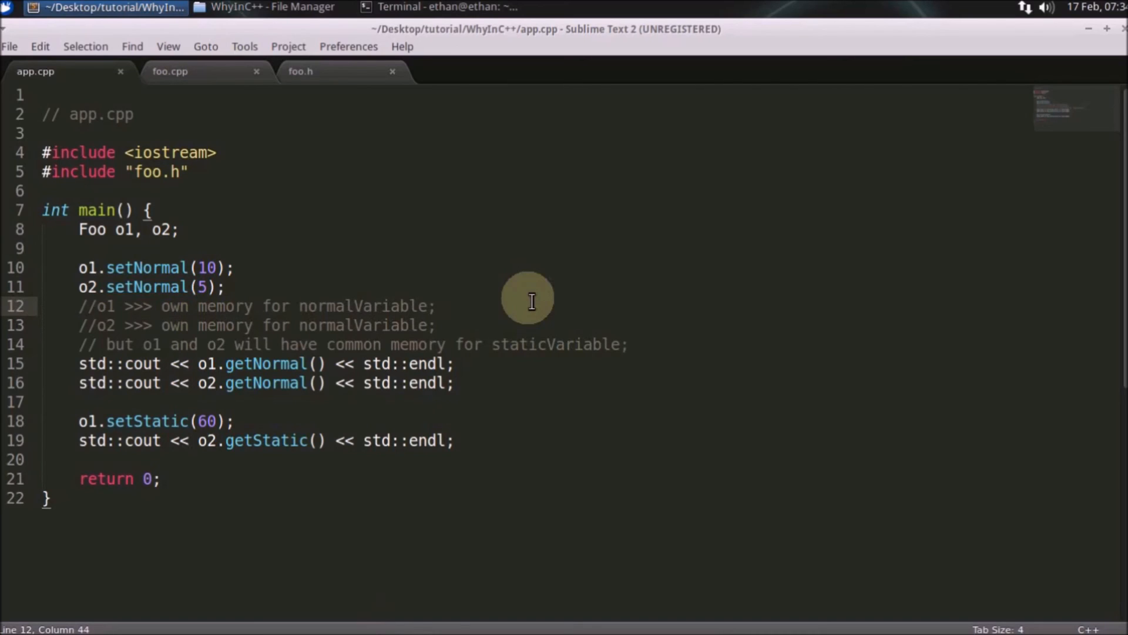
- Insert Foo::setStatic(60); and a std::cout of Foo::getStatic() after line 19, then save
{"action": "left_click", "coordinate": [435, 305]}
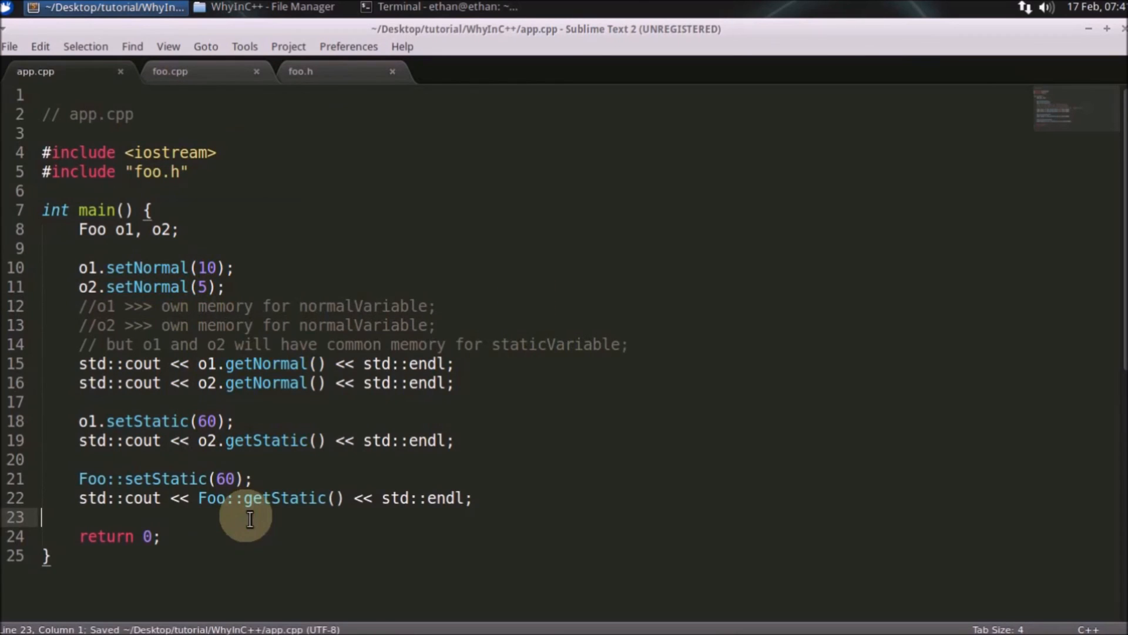
{"action": "mouse_move", "coordinate": [532, 412]}
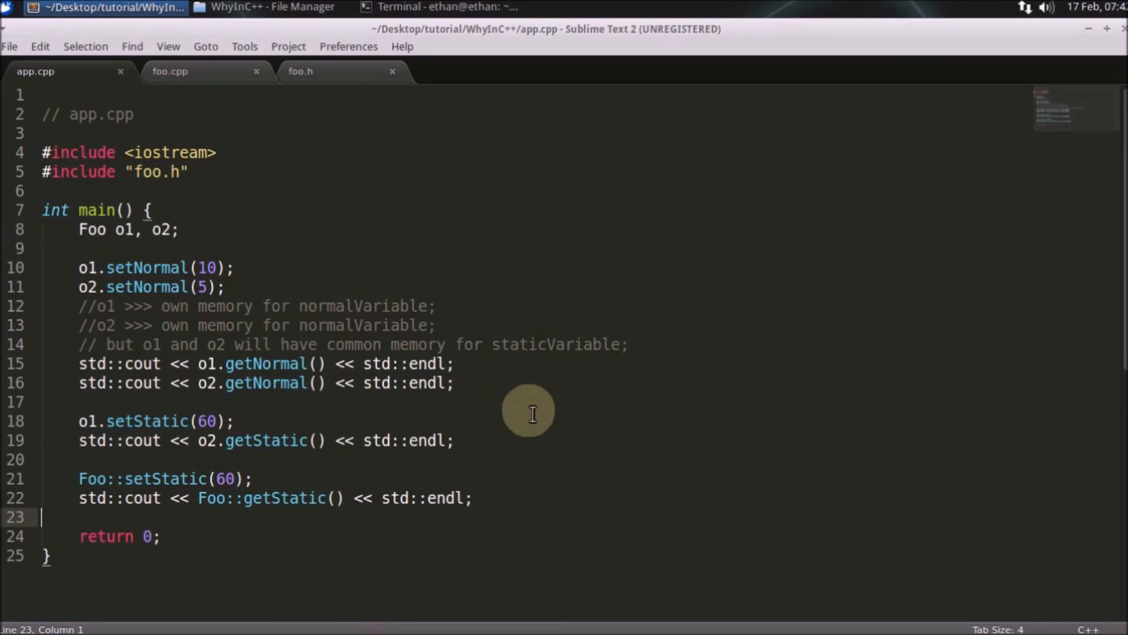